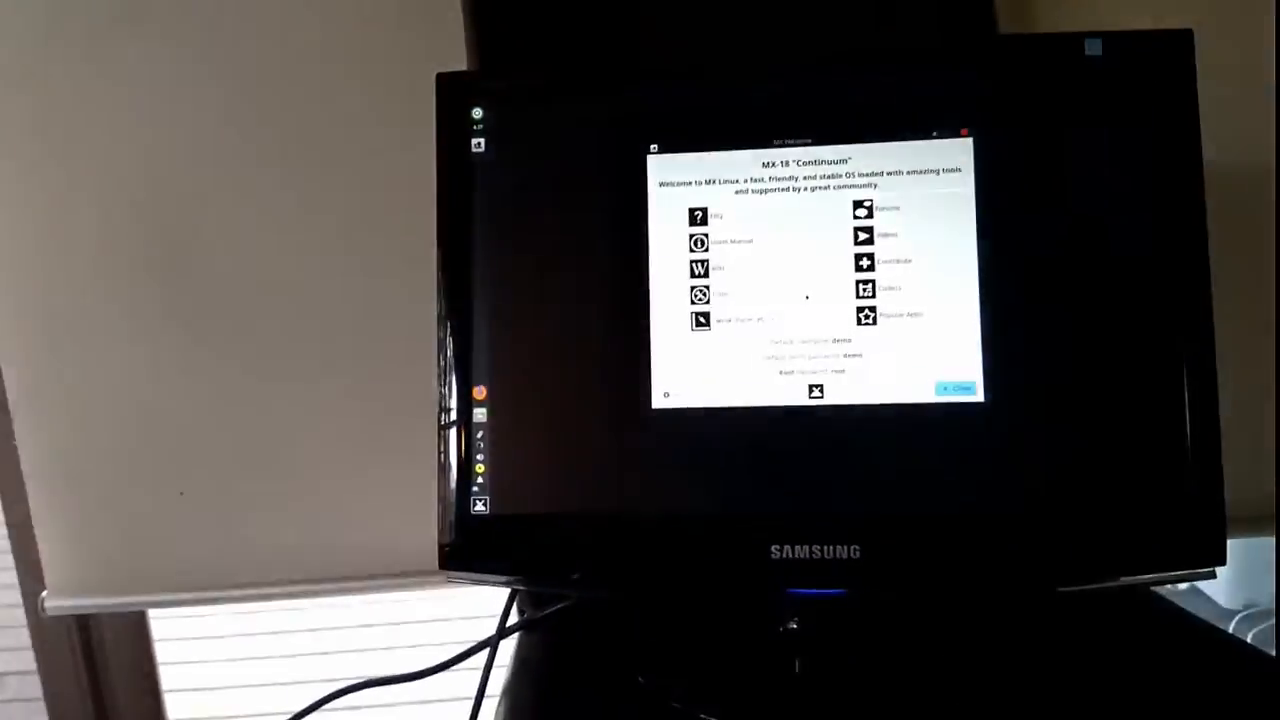
Dismiss the Welcome window, accept the terms, and open GParted on the 465.76 GiB unallocated disk
{"action": "left_click", "coordinate": [954, 388]}
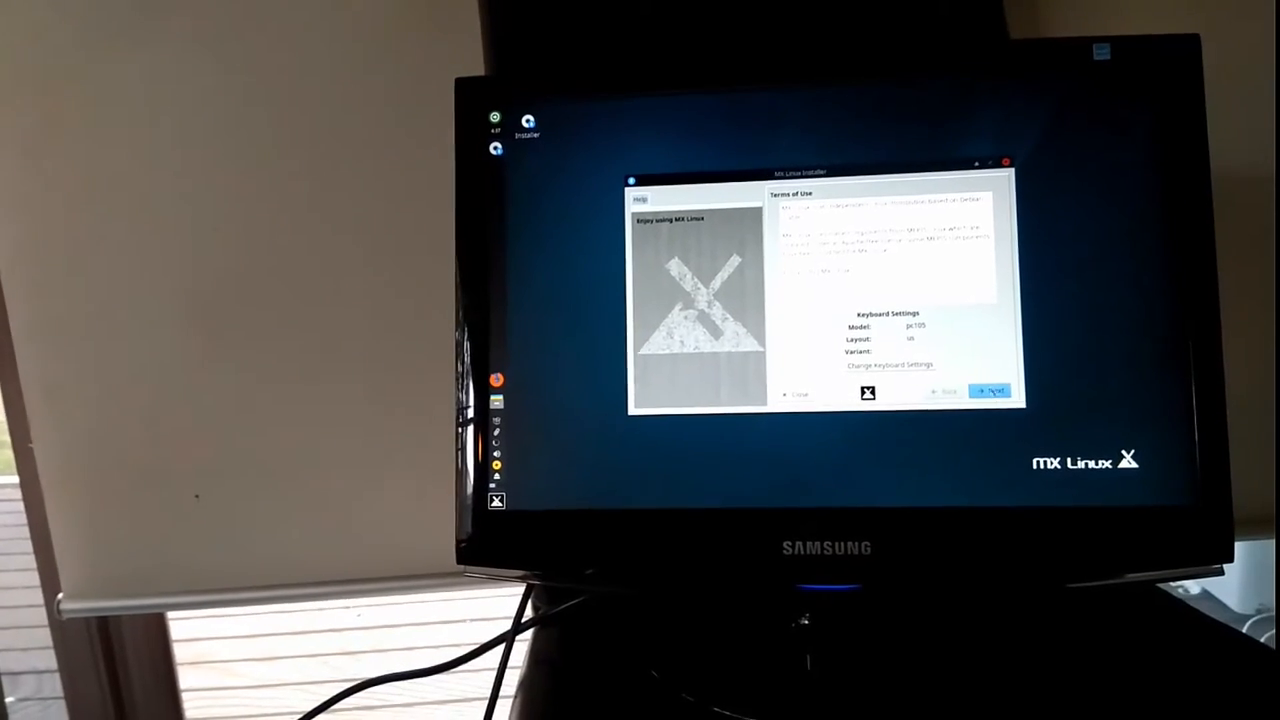
{"action": "left_click", "coordinate": [990, 390]}
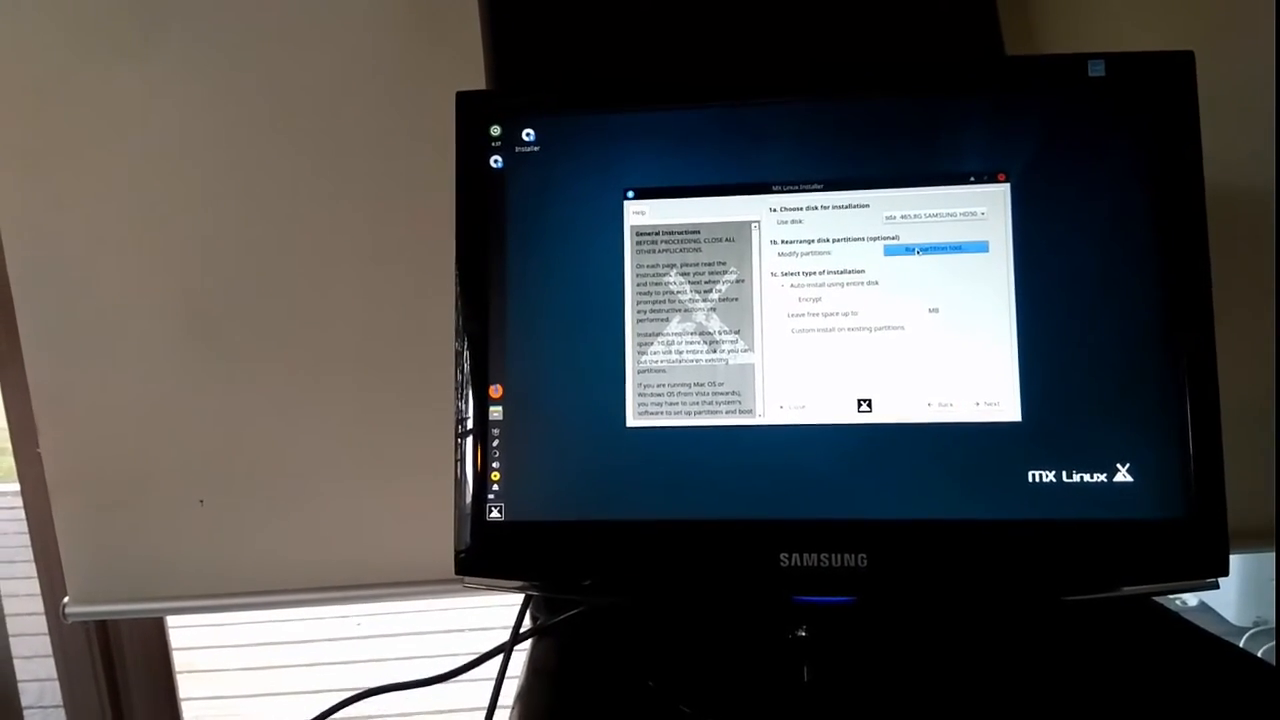
{"action": "left_click", "coordinate": [935, 249]}
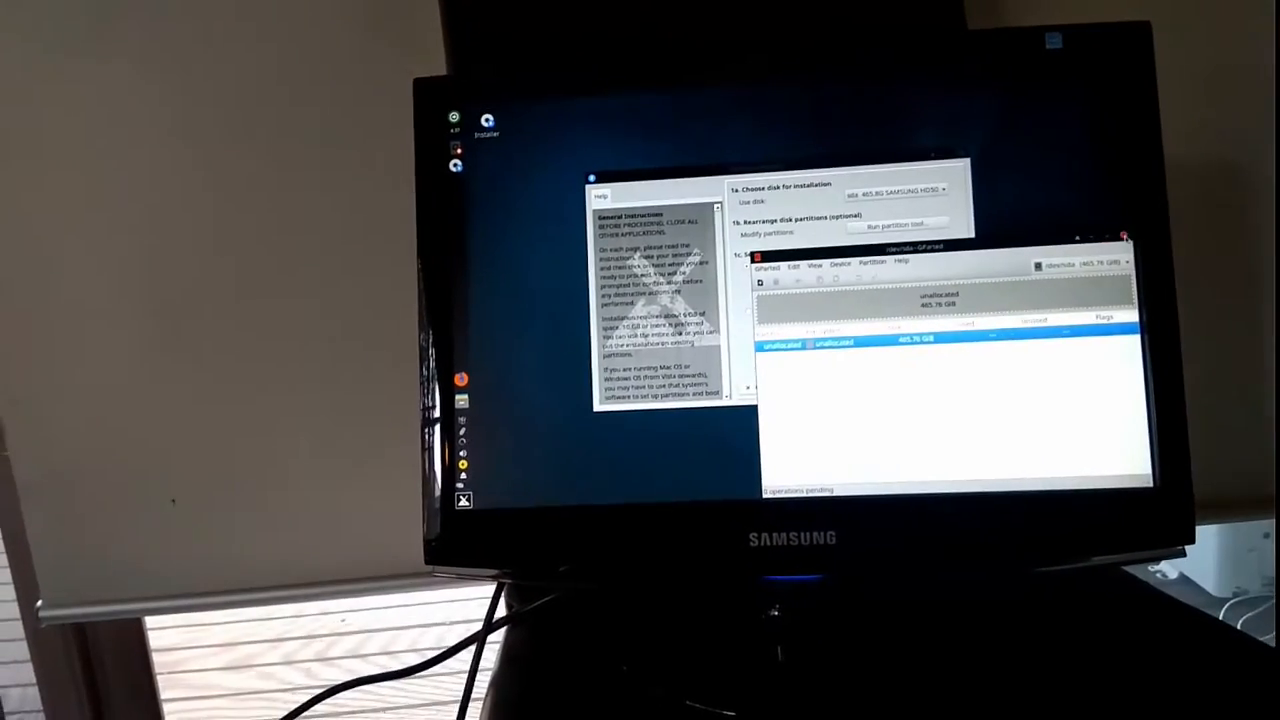